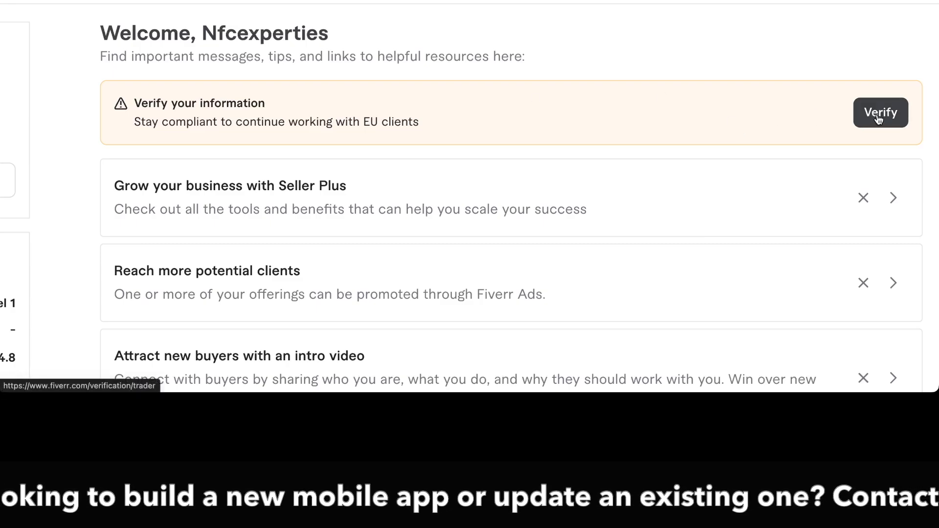
Start verification from the banner and choose 'As part of my primary job or profession'
left_click(880, 112)
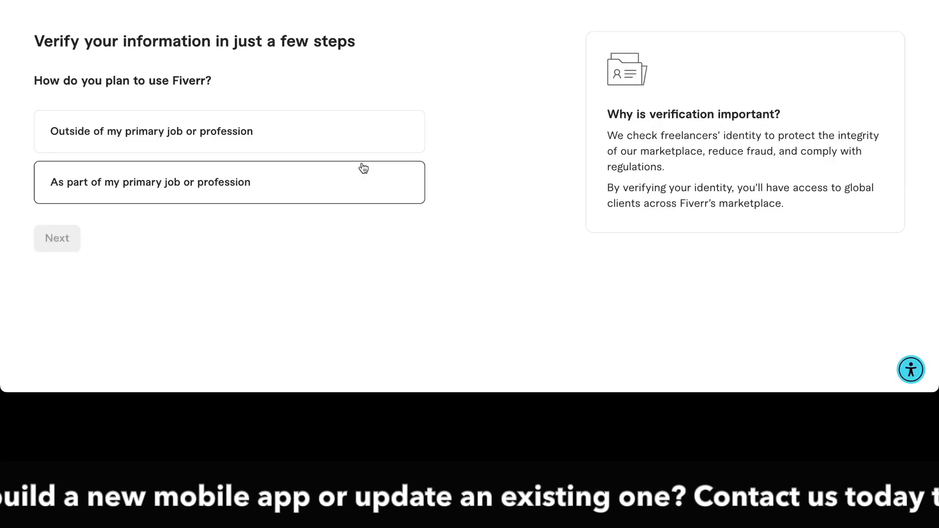
left_click(229, 131)
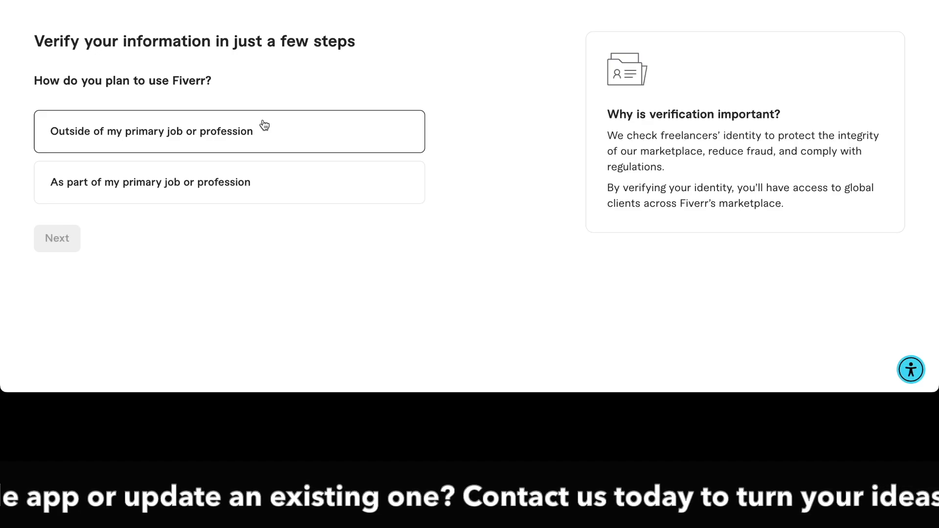
left_click(230, 182)
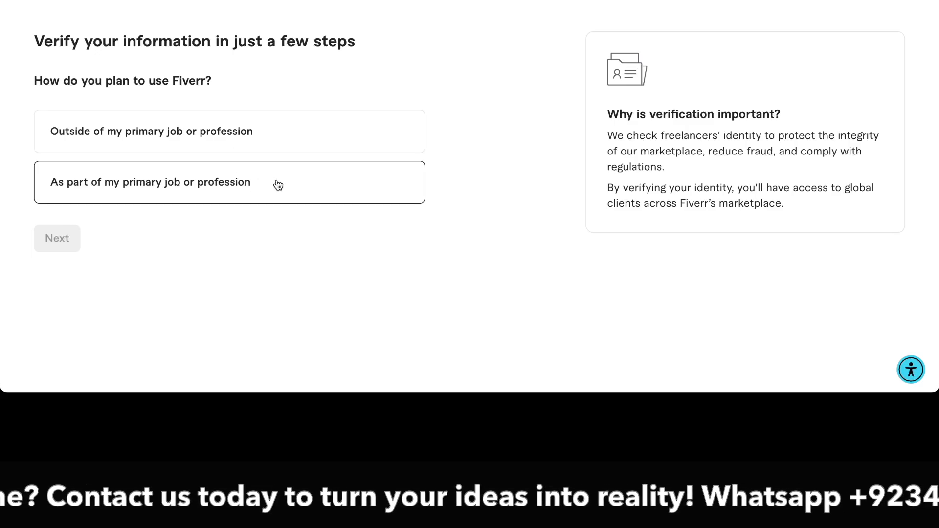
left_click(229, 182)
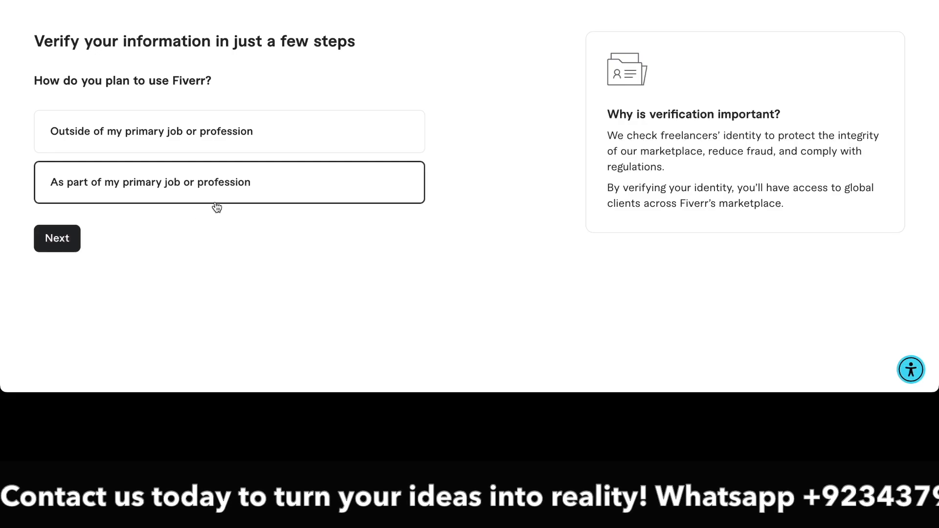
left_click(57, 238)
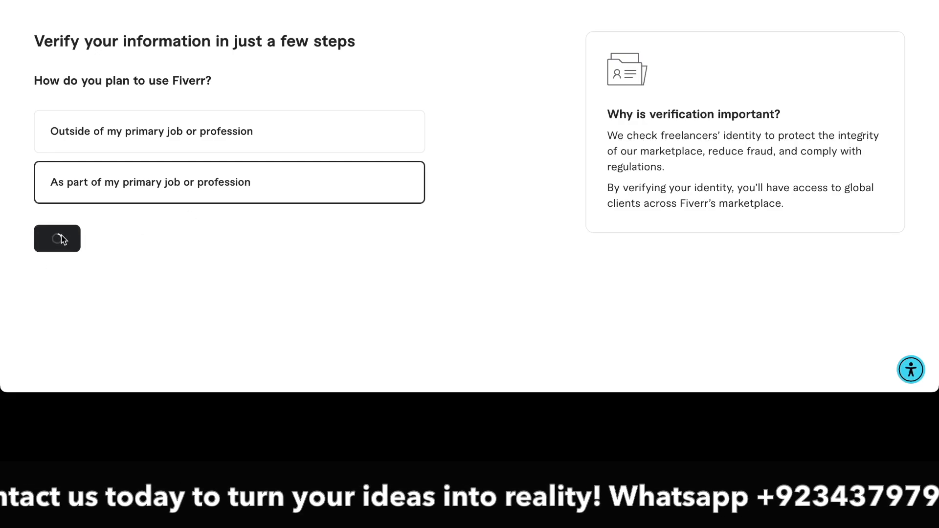
Answer 'No' to 'Is your business registered?' and continue past the Next steps overview
left_click(57, 238)
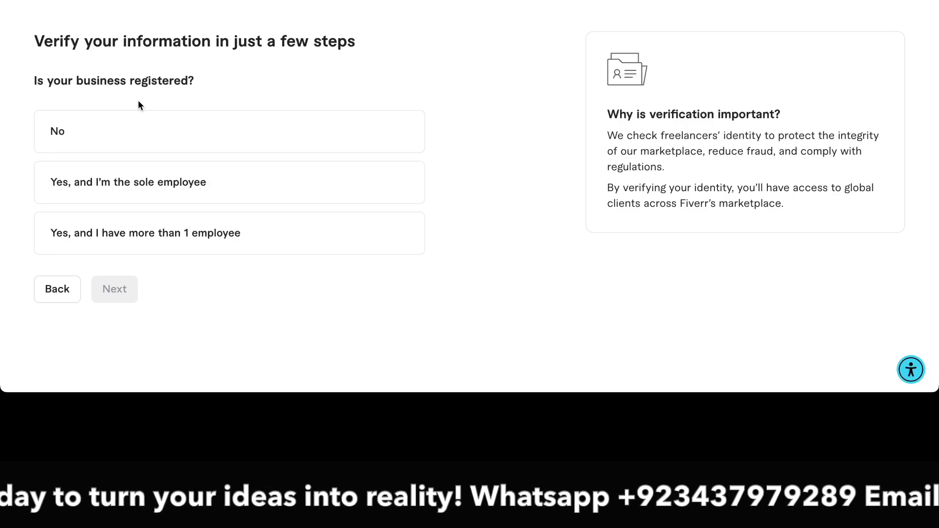
left_click(229, 131)
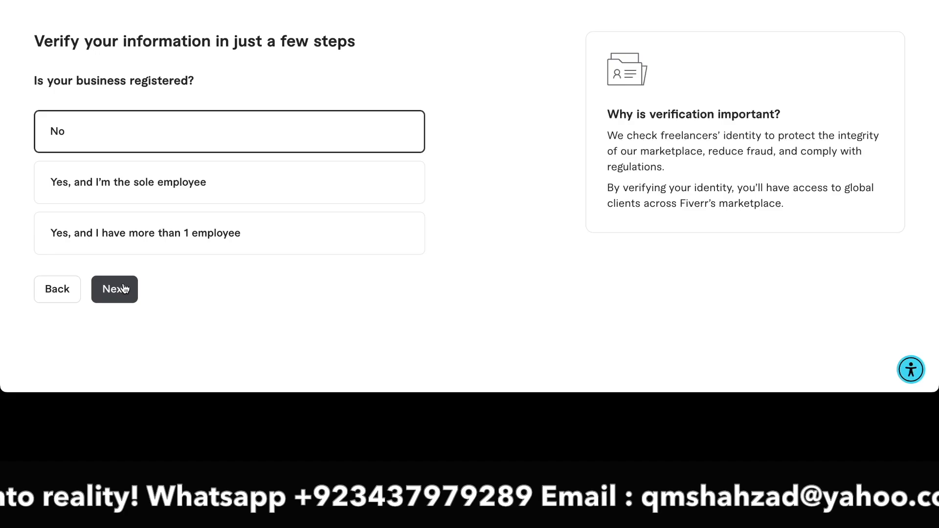
left_click(114, 290)
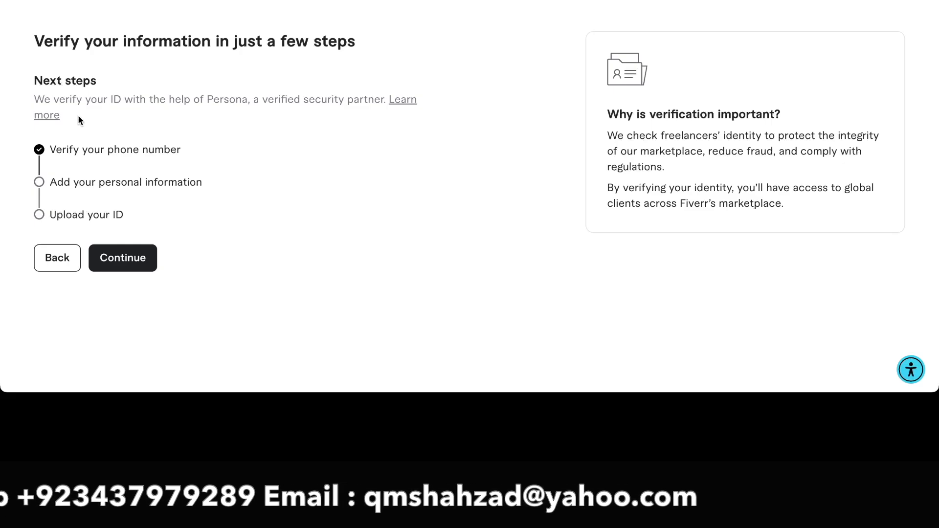
mouse_move(120, 168)
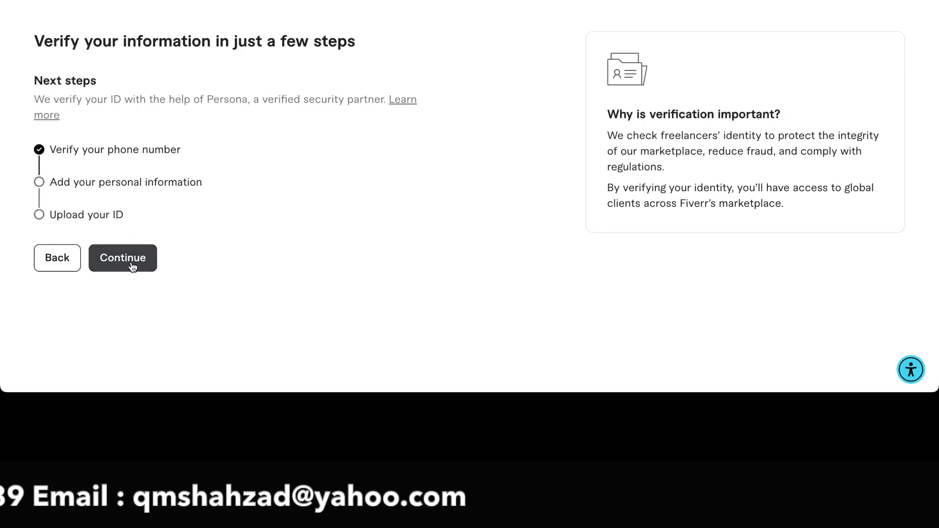
left_click(123, 258)
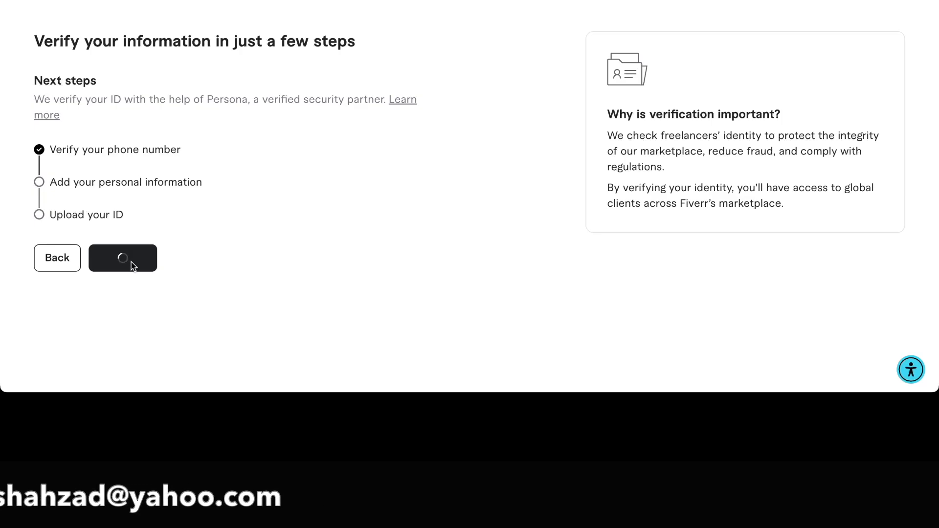
Begin the ID verification and select Pakistan as the ID's country
left_click(123, 258)
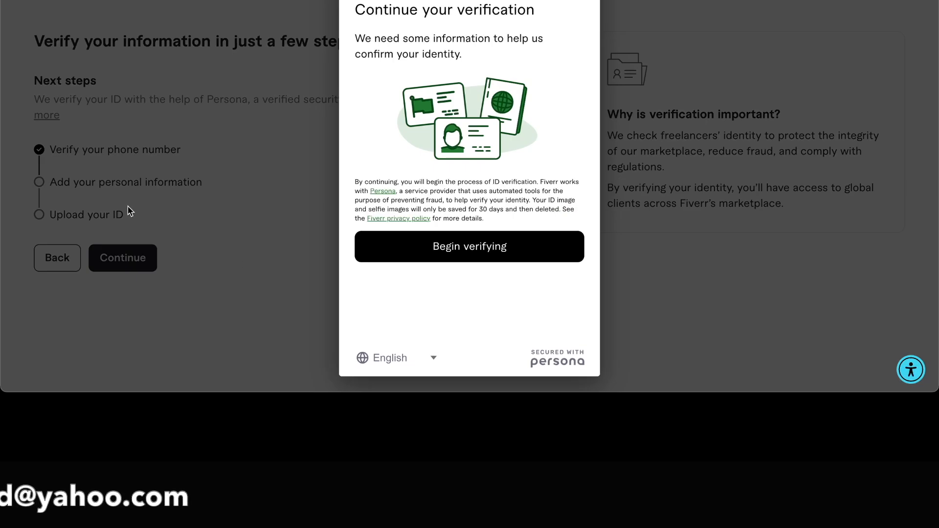
mouse_move(470, 280)
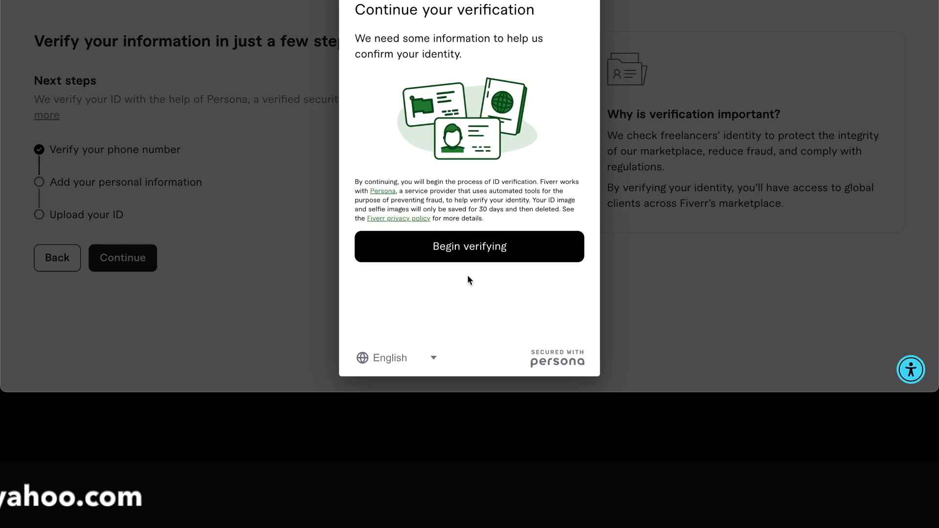
left_click(470, 246)
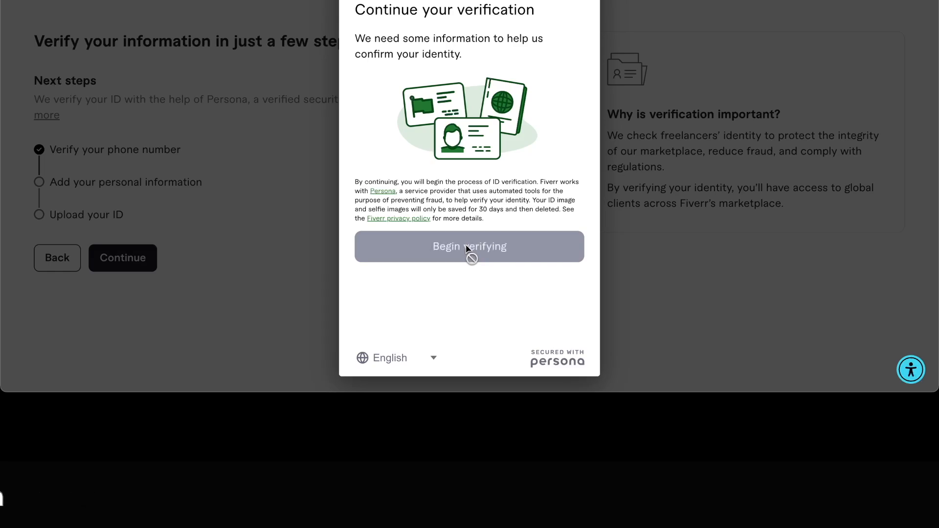
left_click(470, 246)
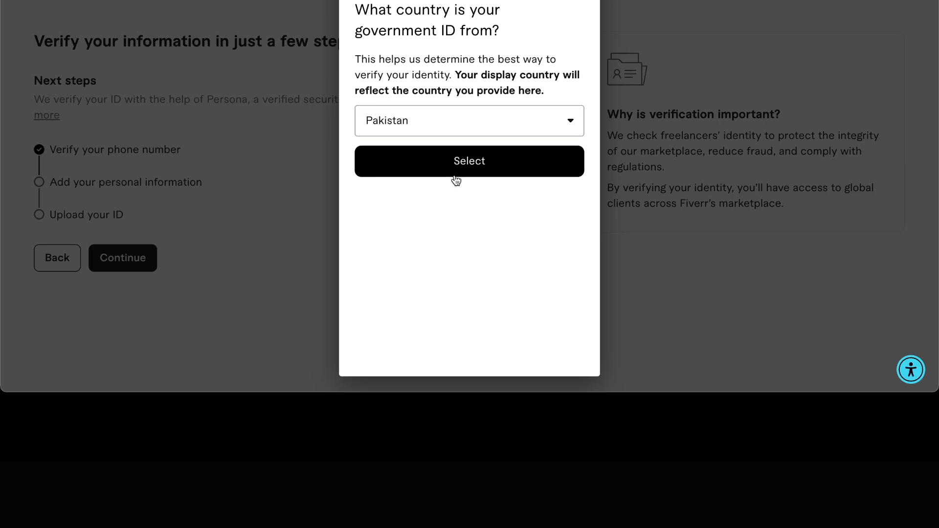
left_click(470, 161)
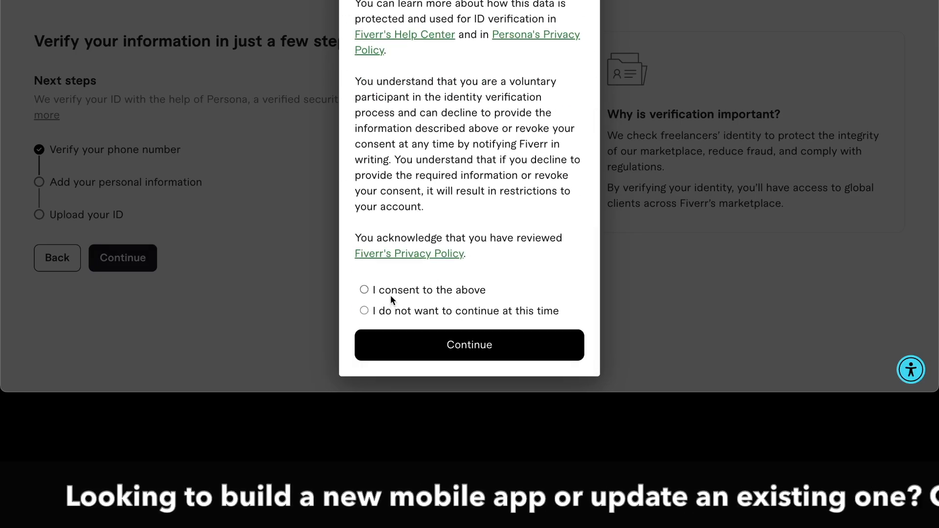
Tick 'I consent to the above' to reach the personal information form
left_click(364, 289)
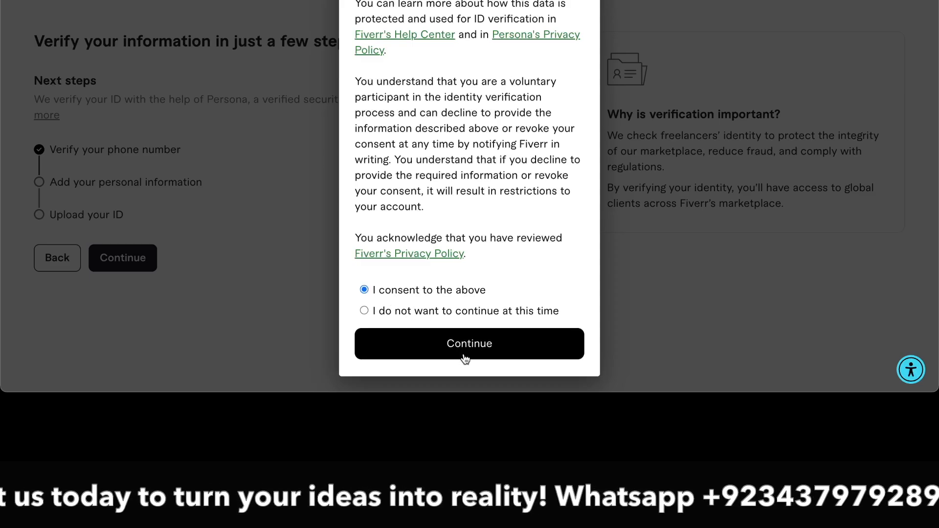
left_click(469, 344)
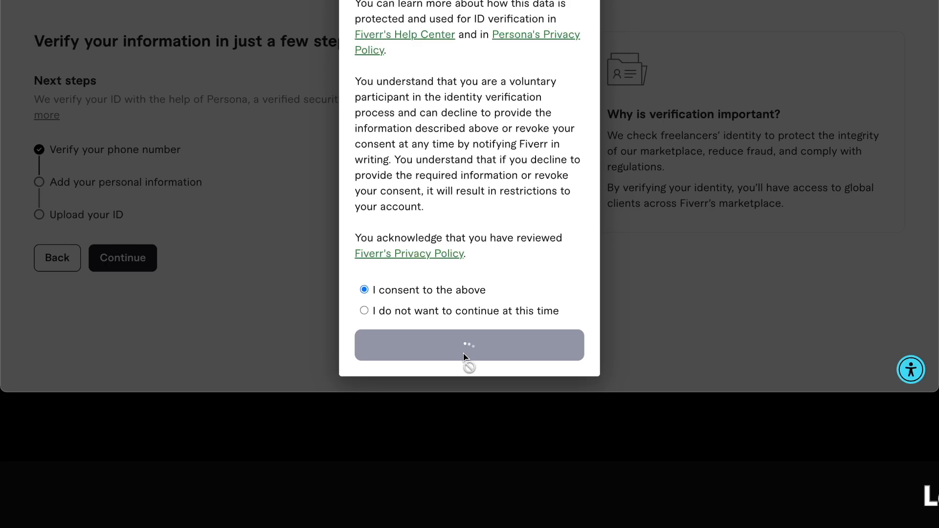
left_click(469, 344)
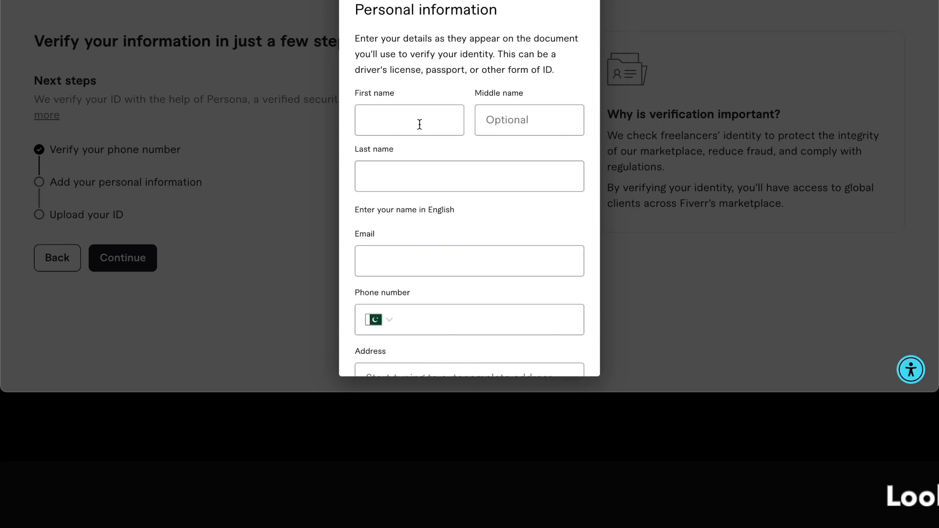
Fill in name, phone number and address in the Persona form and submit it
left_click(409, 120)
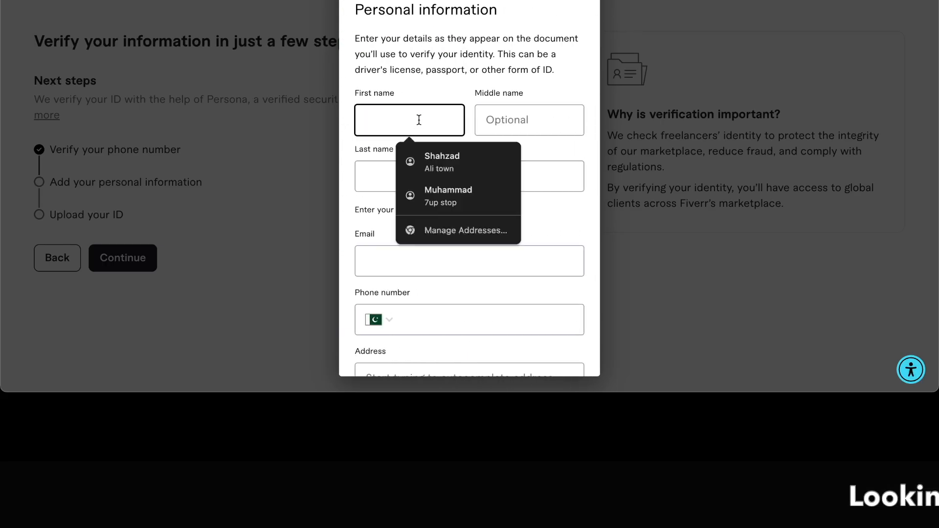
left_click(442, 162)
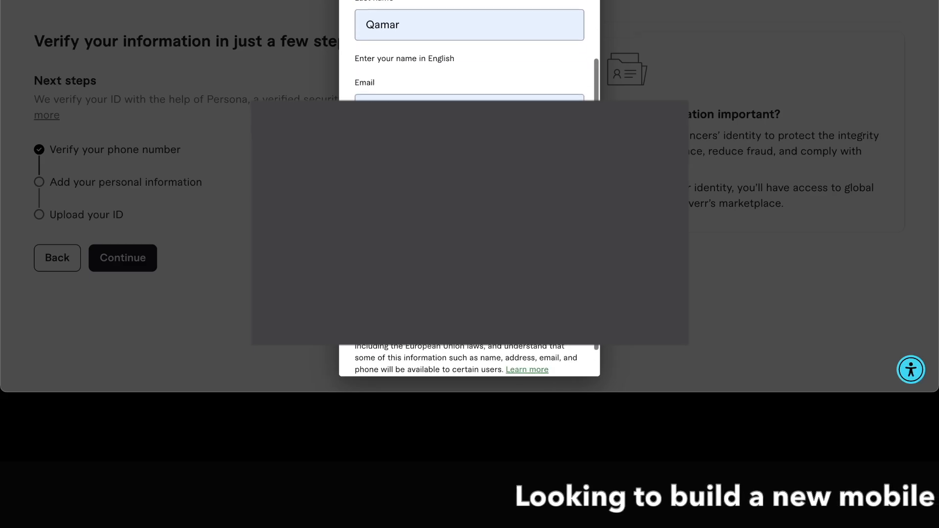
scroll("down", 3)
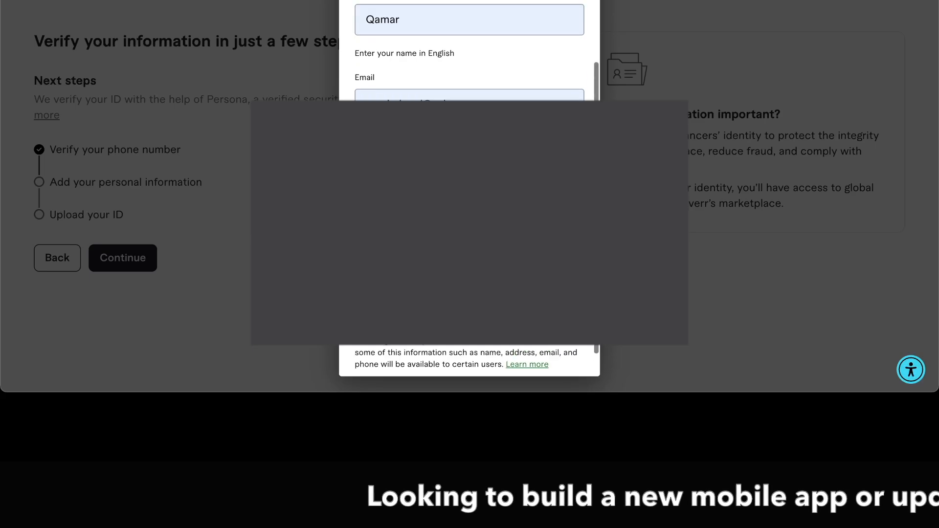
scroll("down", 3)
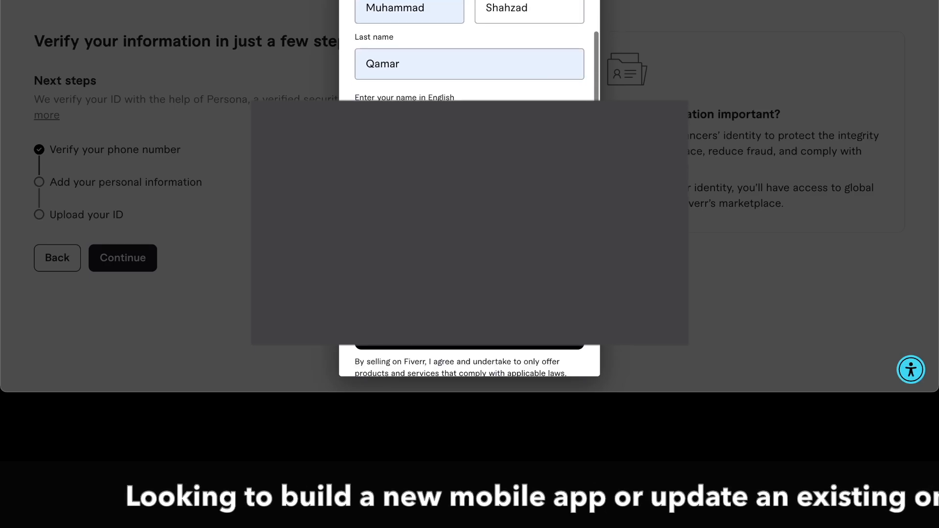
scroll("down", 3)
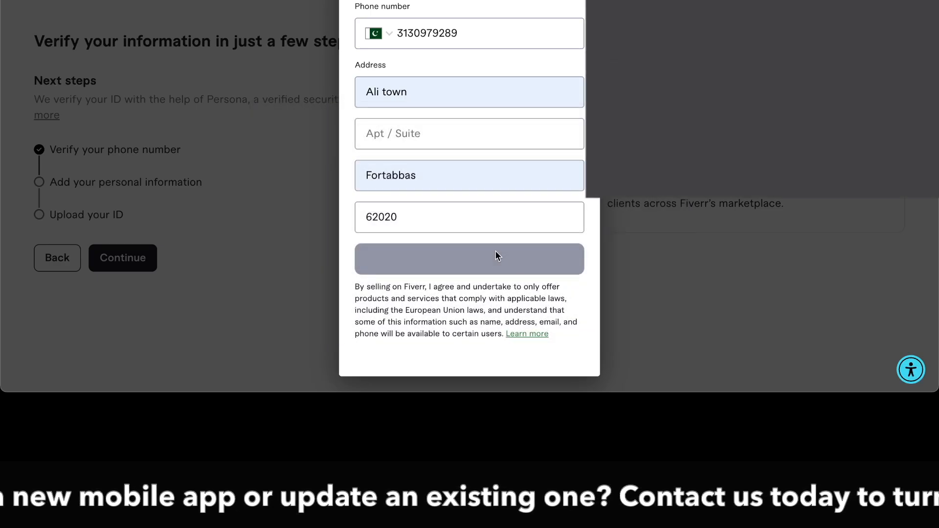
left_click(469, 259)
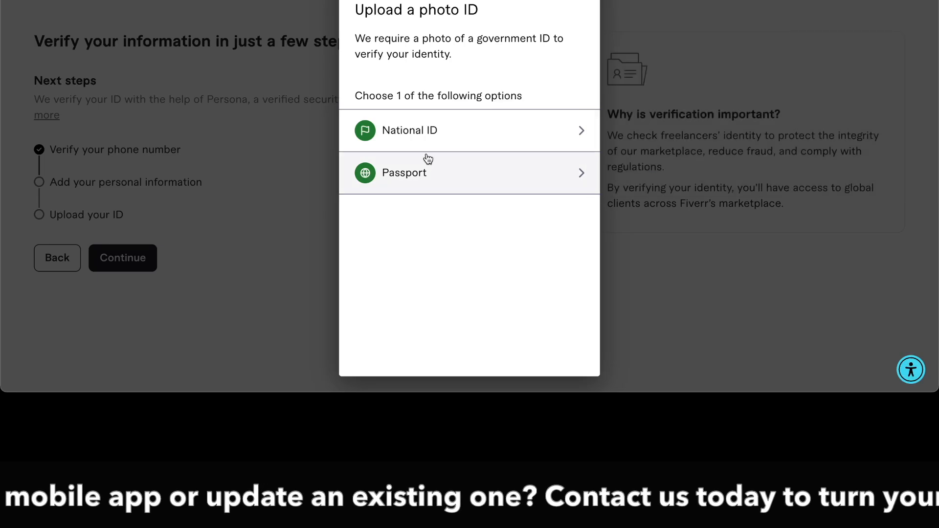
mouse_move(439, 144)
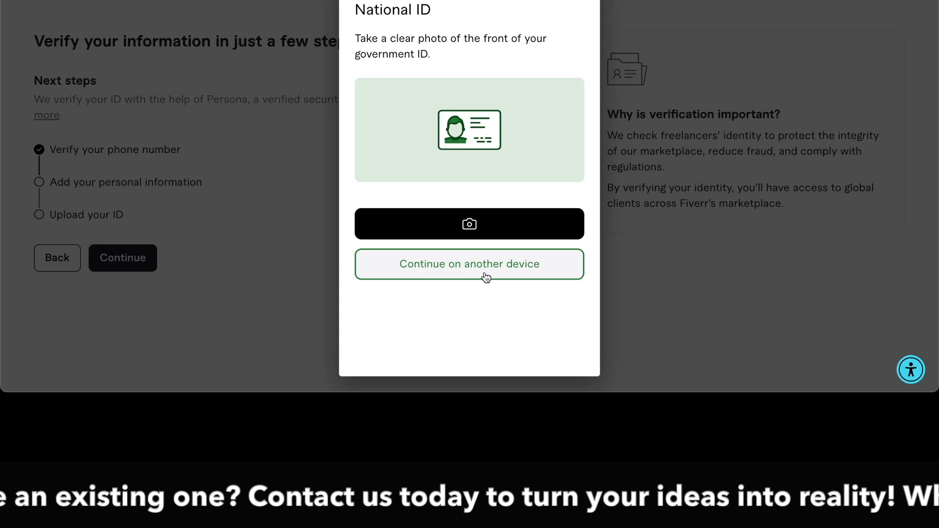
Choose National ID and start the camera capture of its front
left_click(469, 264)
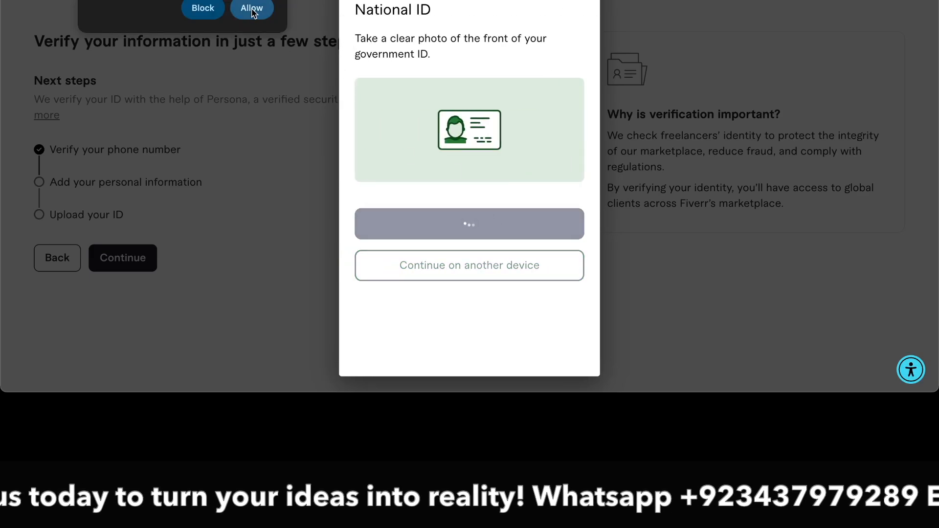
Allow webcam access, photograph the ID front, retake it, and use the new photo
left_click(251, 9)
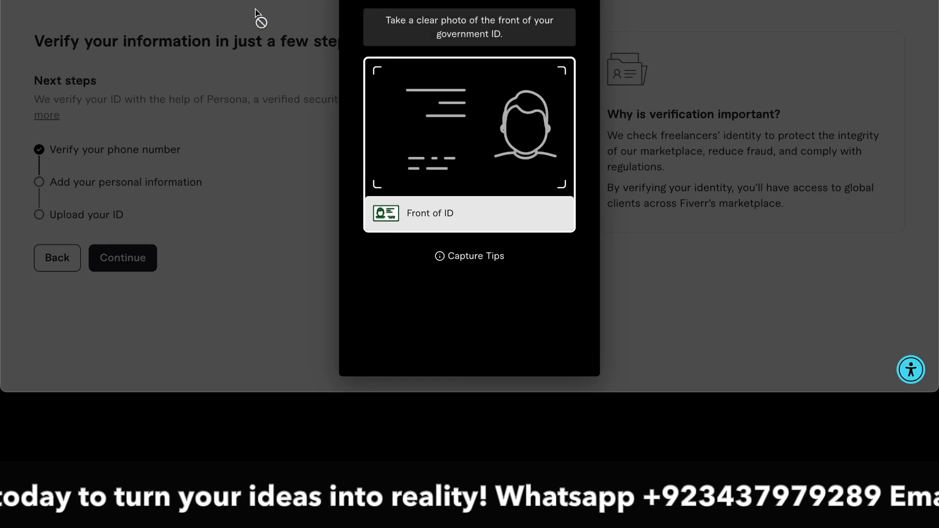
mouse_move(491, 186)
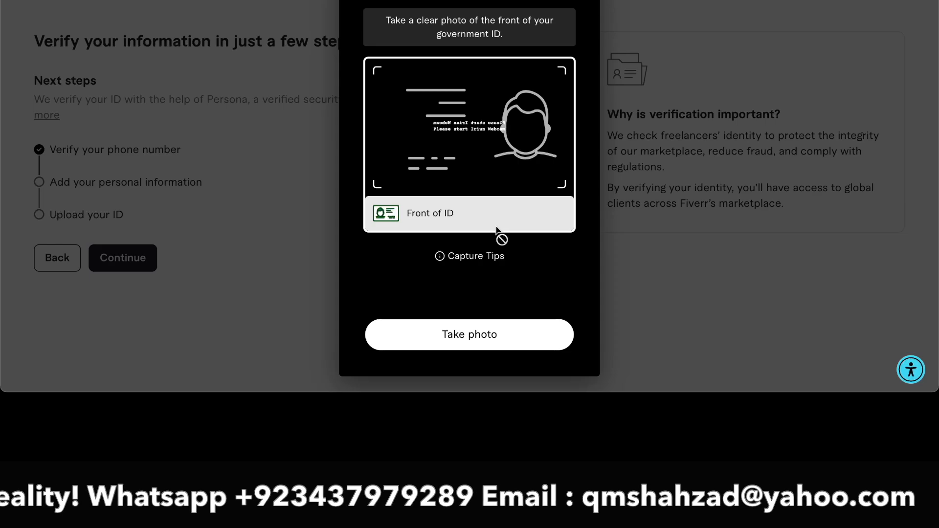
left_click(469, 335)
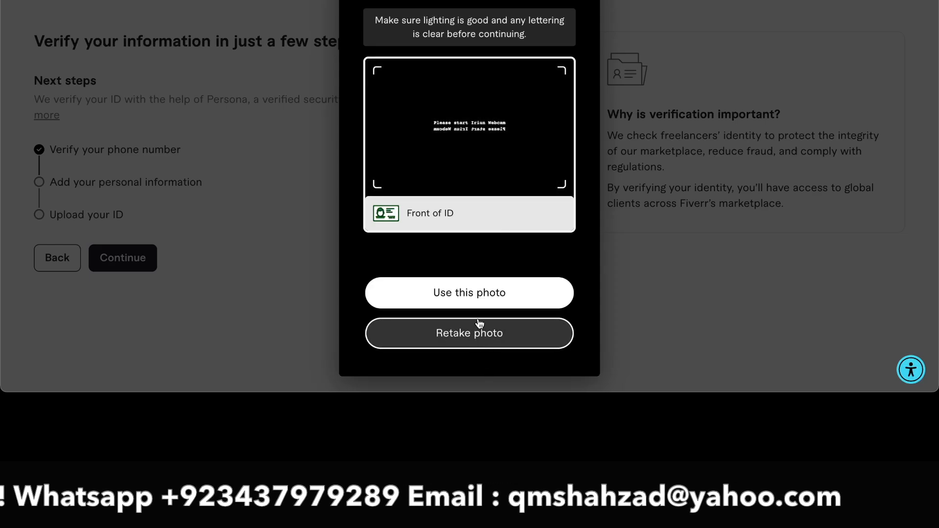
left_click(469, 333)
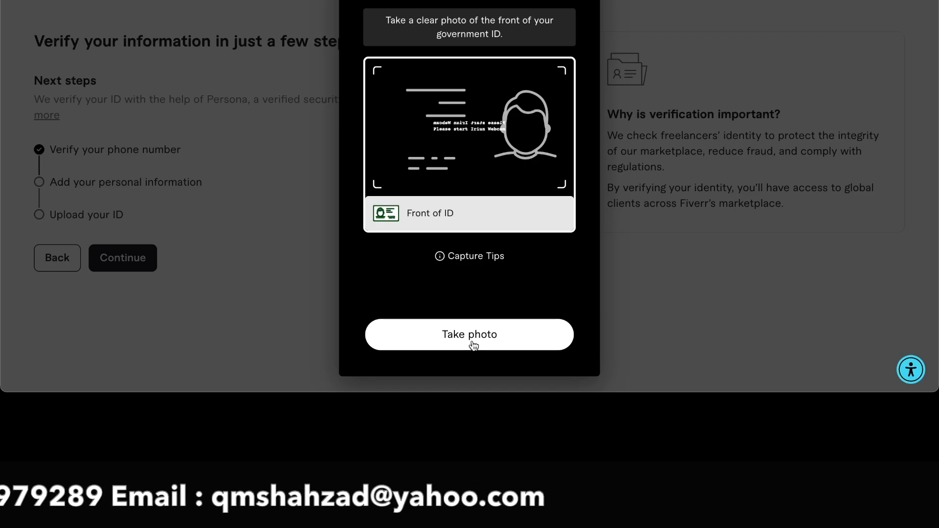
mouse_move(498, 139)
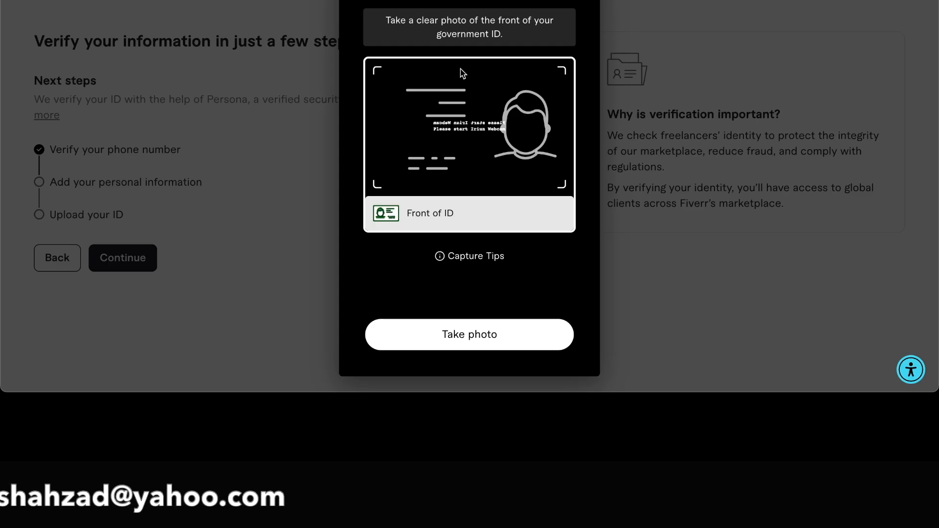
mouse_move(490, 261)
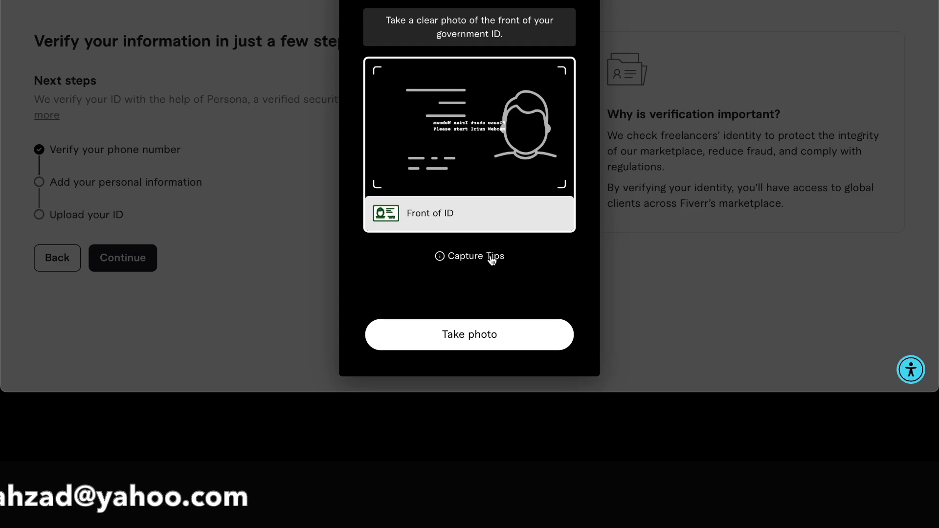
mouse_move(483, 288)
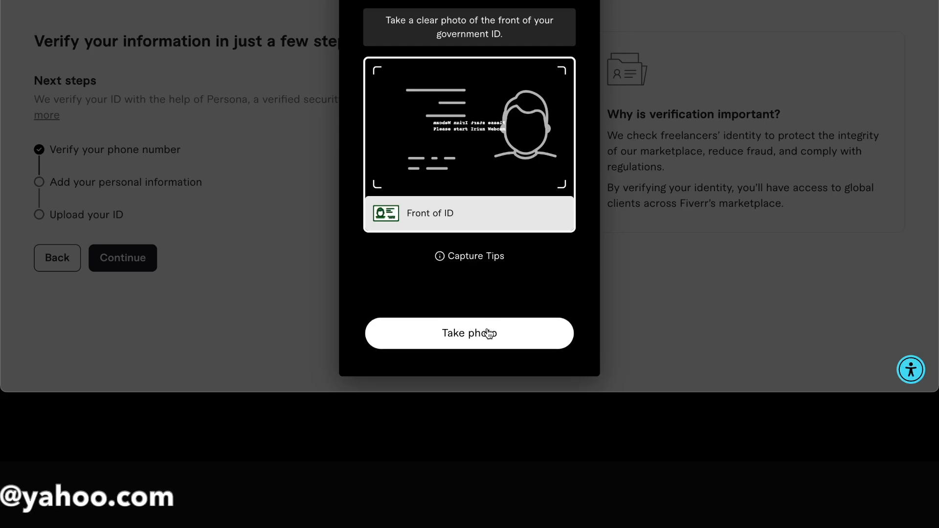
left_click(469, 333)
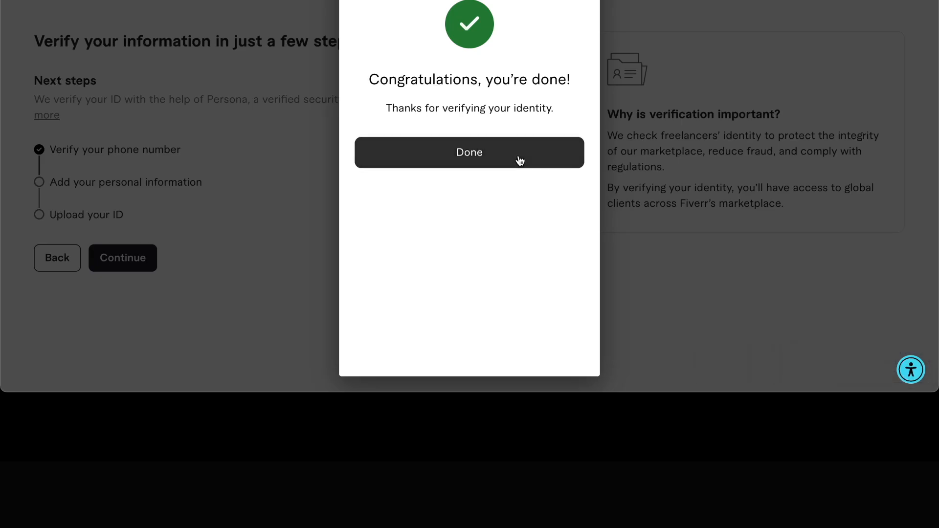
Dismiss the Congratulations dialog with Done to show the You're all set page
left_click(469, 152)
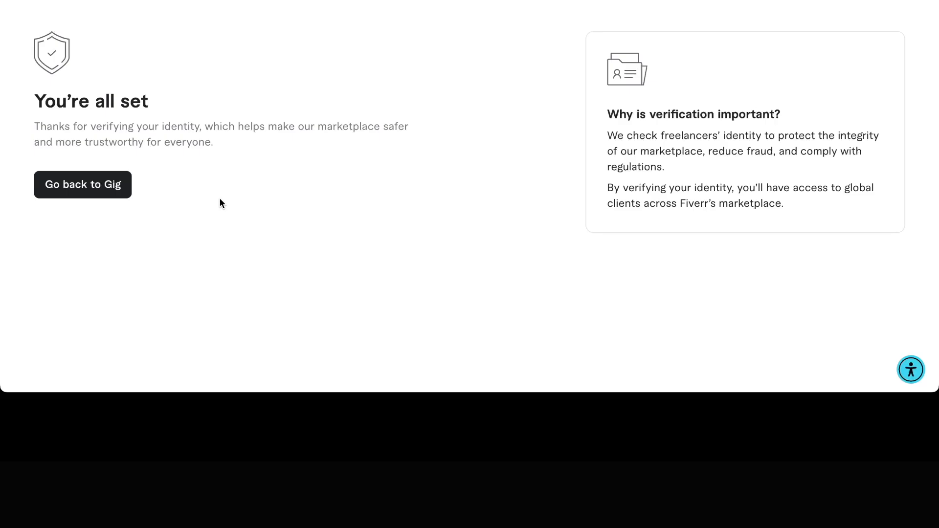
mouse_move(162, 110)
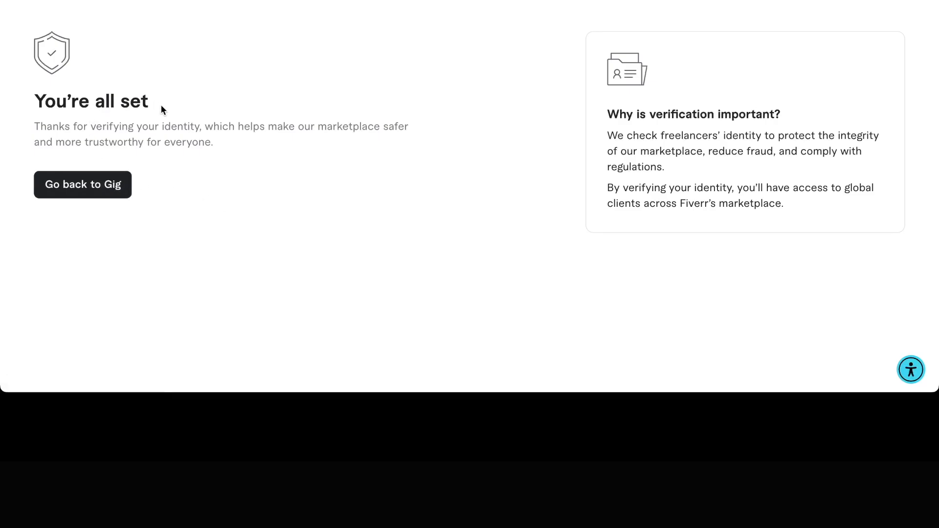
mouse_move(473, 43)
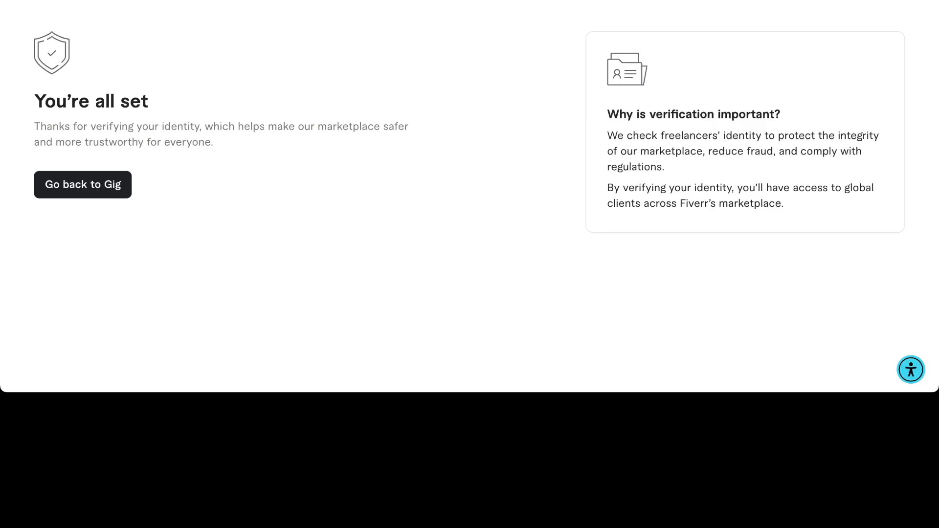
mouse_move(668, 416)
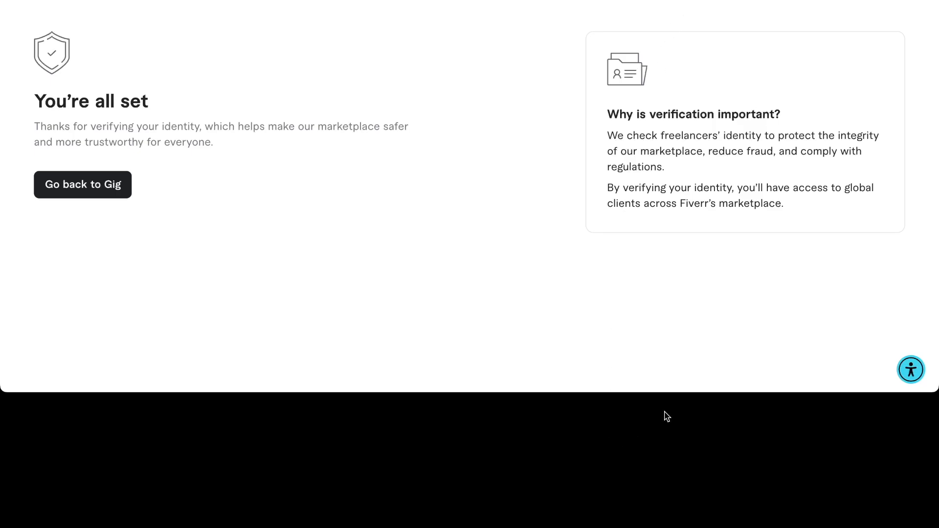
mouse_move(845, 239)
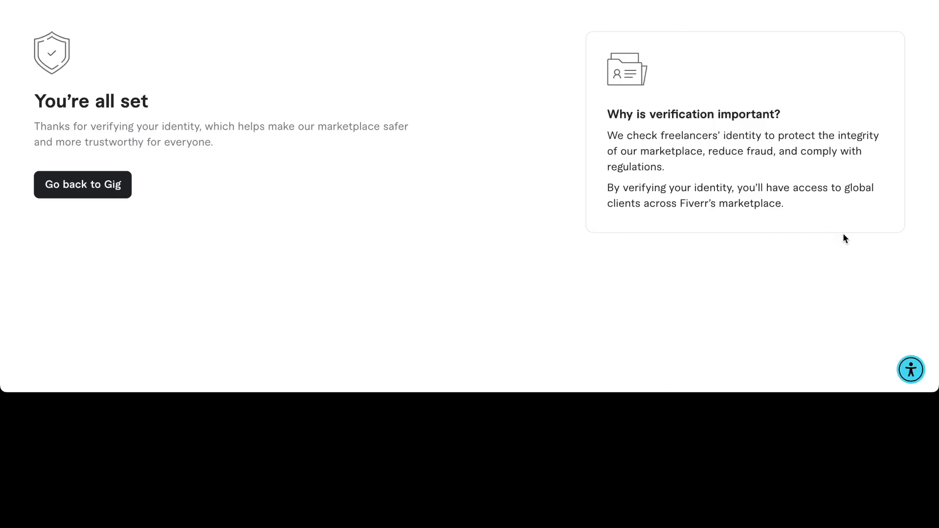